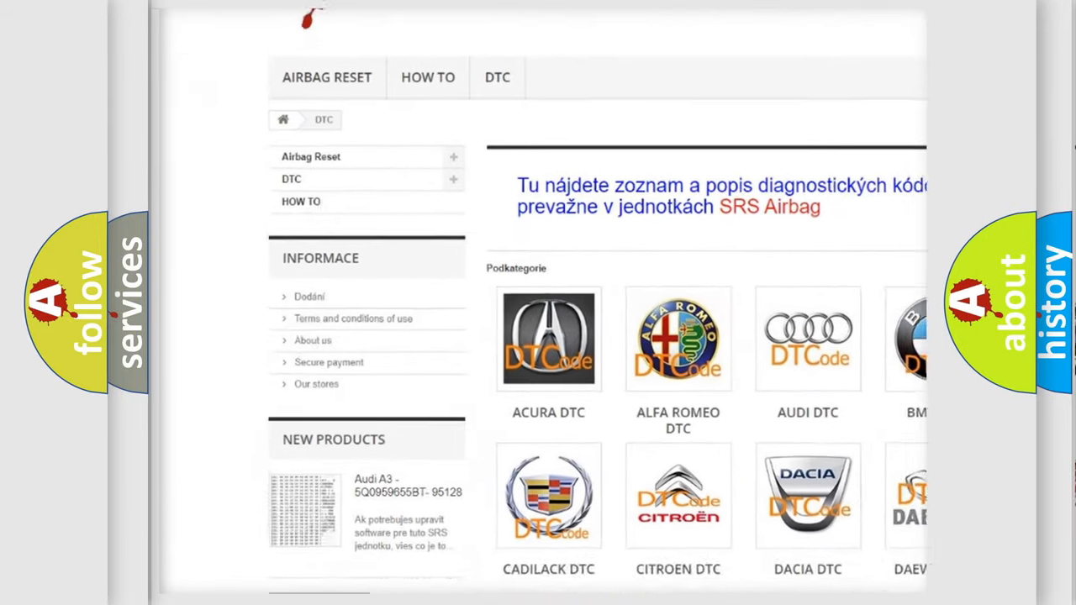
pyautogui.scroll(-3)
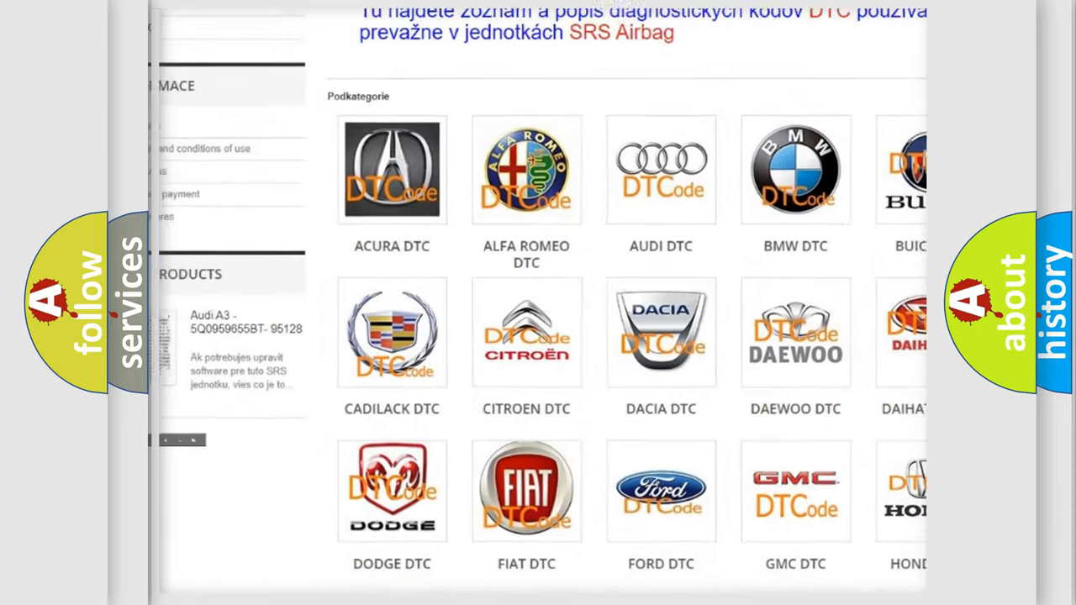
pyautogui.scroll(-3)
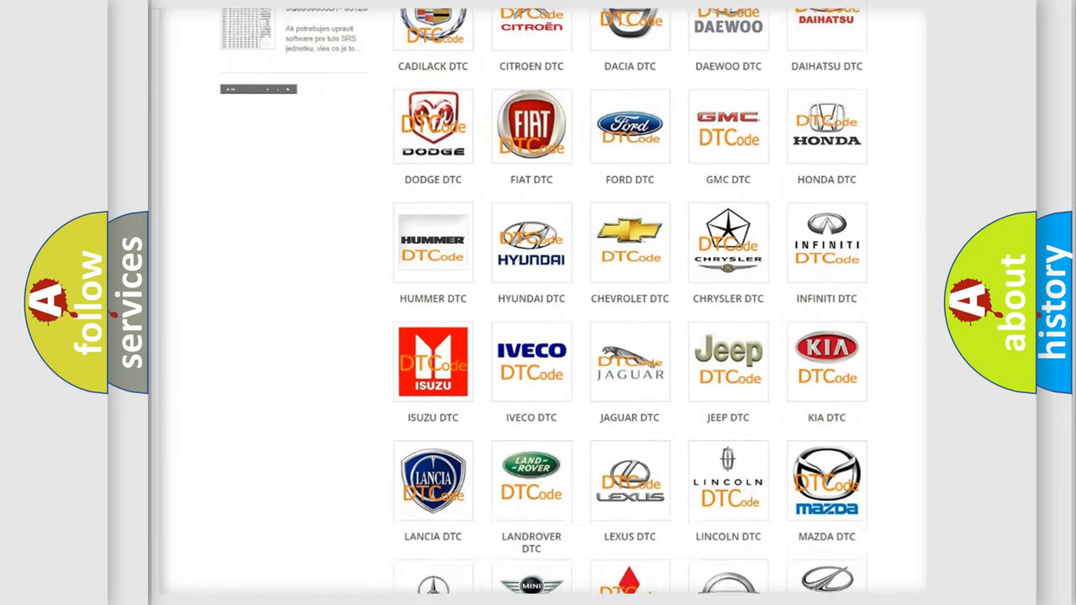
pyautogui.scroll(-3)
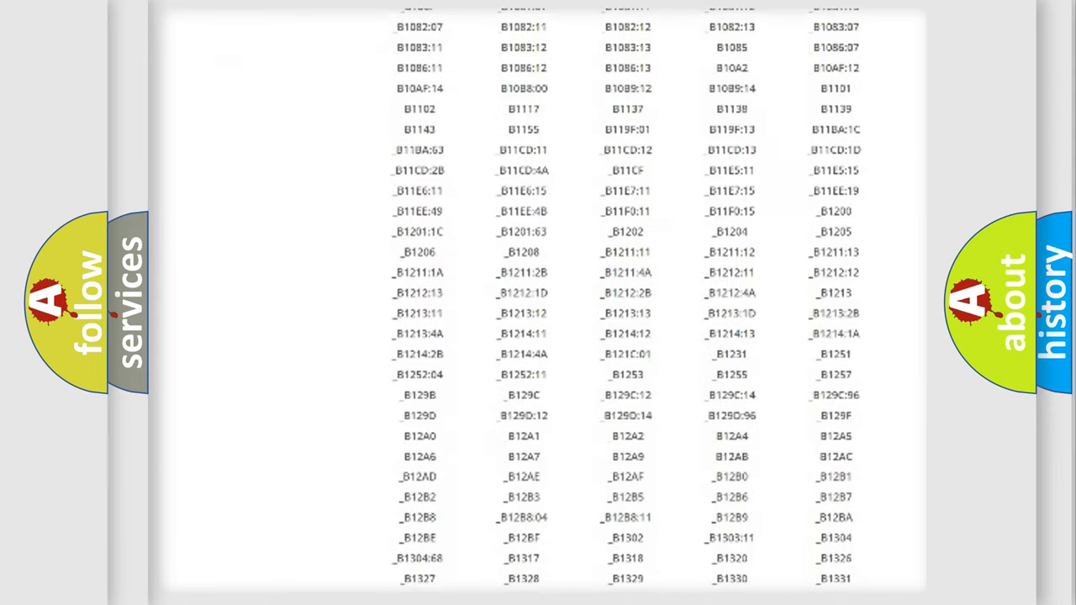
pyautogui.scroll(-3)
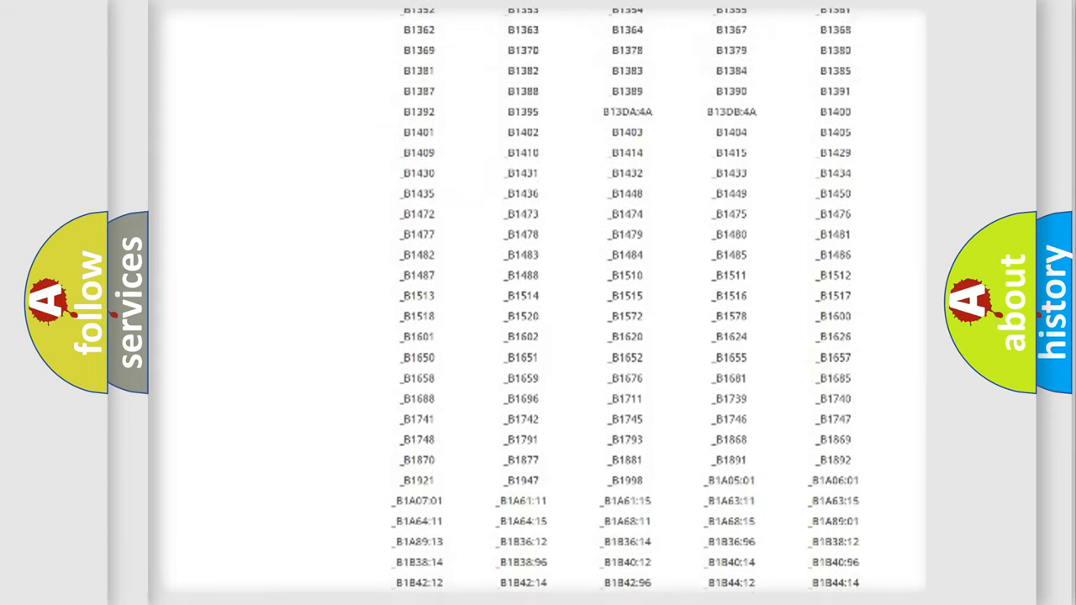
pyautogui.scroll(3)
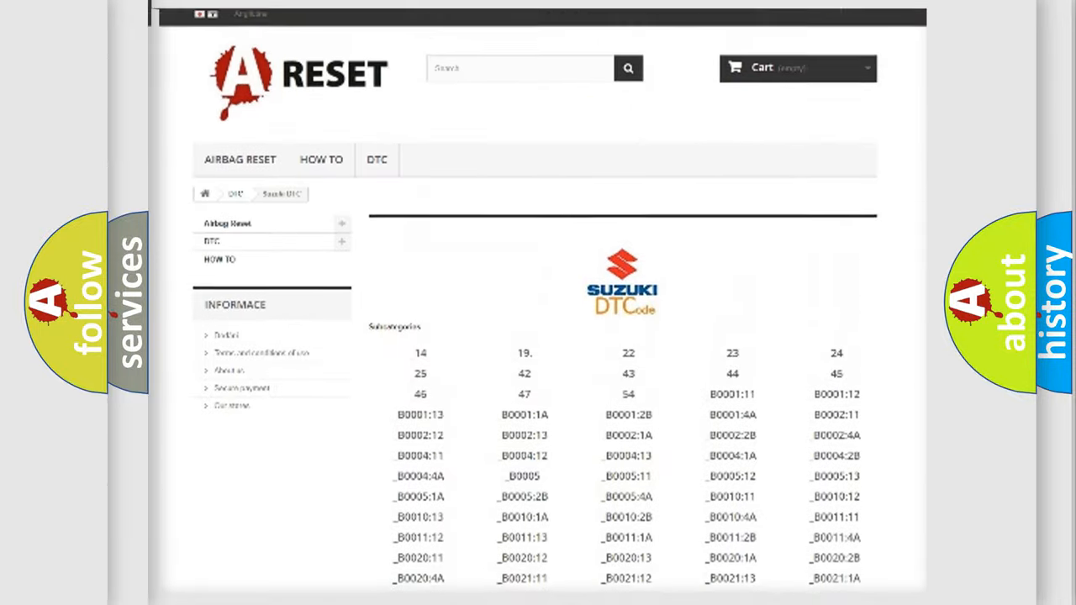